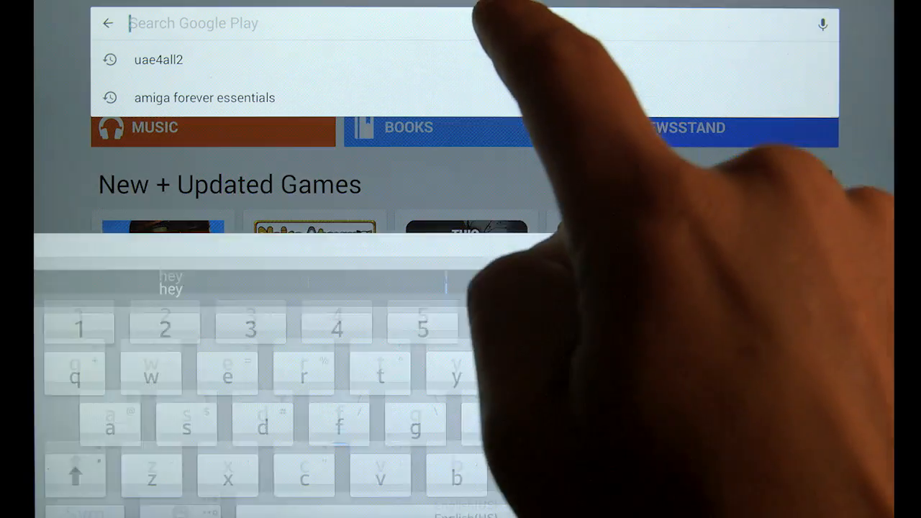
Search 'ua' in Google Play and choose the uae4all2 suggestion to reach its store page.
{"action": "type", "text": "a"}
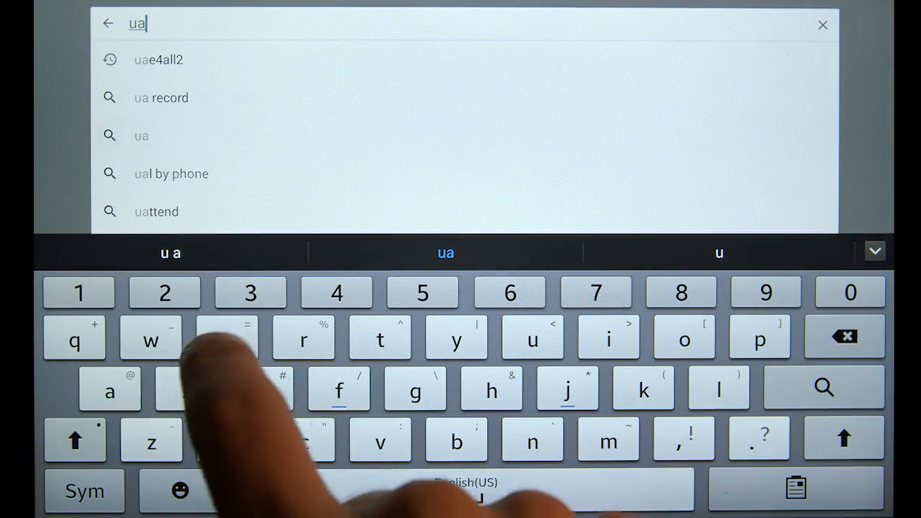
{"action": "left_click", "coordinate": [157, 59]}
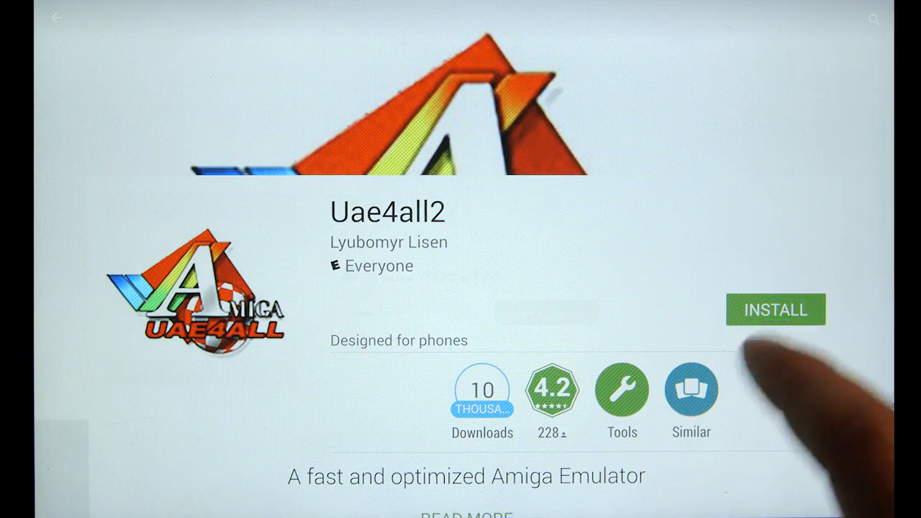
Install Uae4all2 and accept its photos, media and files access request.
{"action": "left_click", "coordinate": [776, 309]}
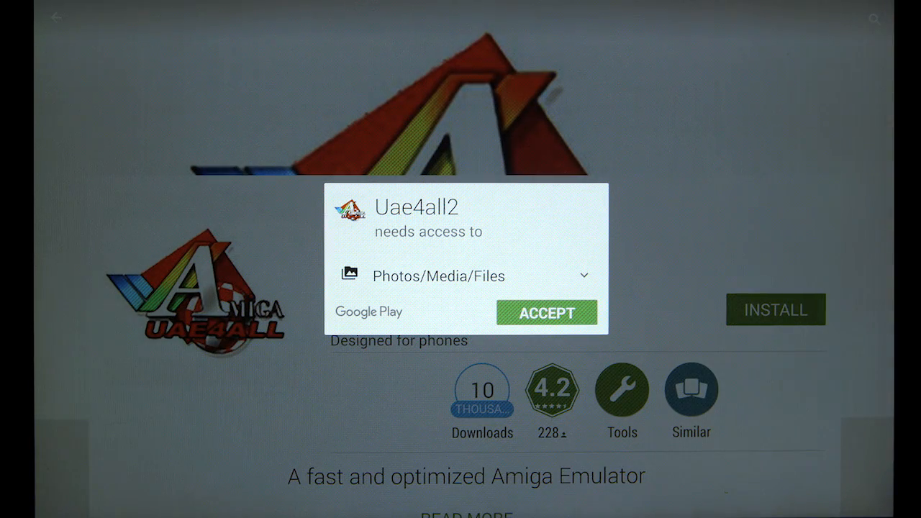
{"action": "left_click", "coordinate": [546, 313]}
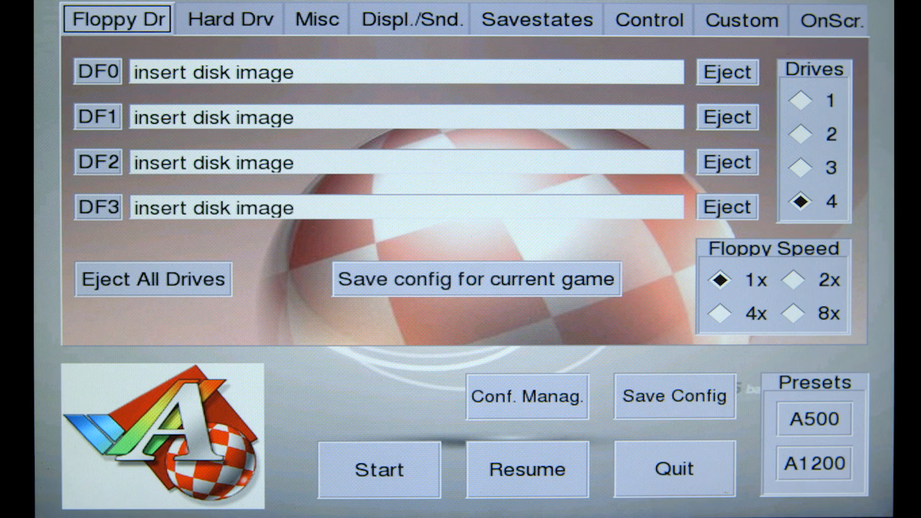
From the Misc settings, use Browse ROM to bring up the Select Kickstart Rom-file dialog.
{"action": "left_click", "coordinate": [316, 19]}
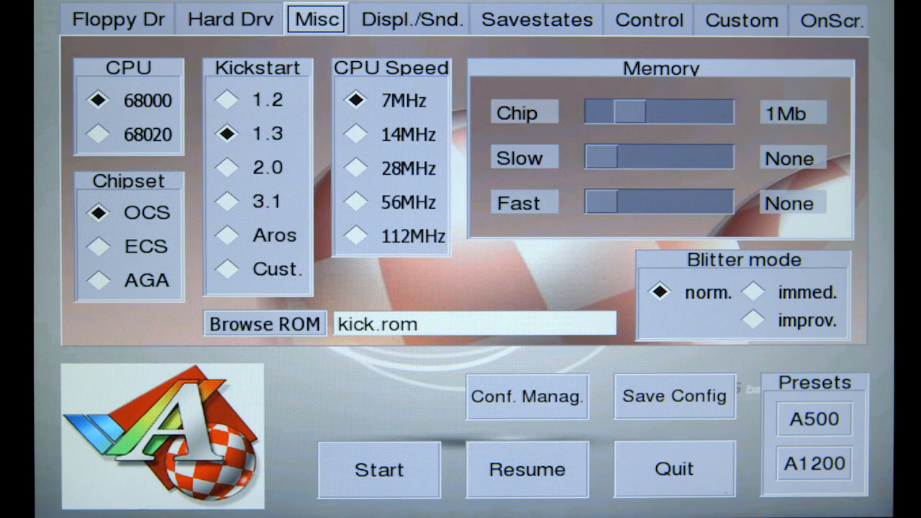
{"action": "left_click", "coordinate": [264, 323]}
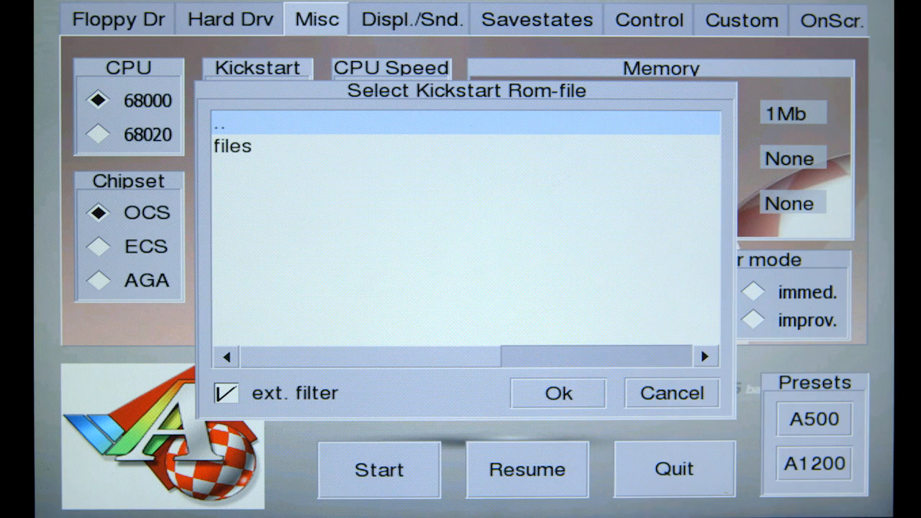
Go up via '..' to the parent folder and scroll through the storage folders list.
{"action": "double_click", "coordinate": [232, 146]}
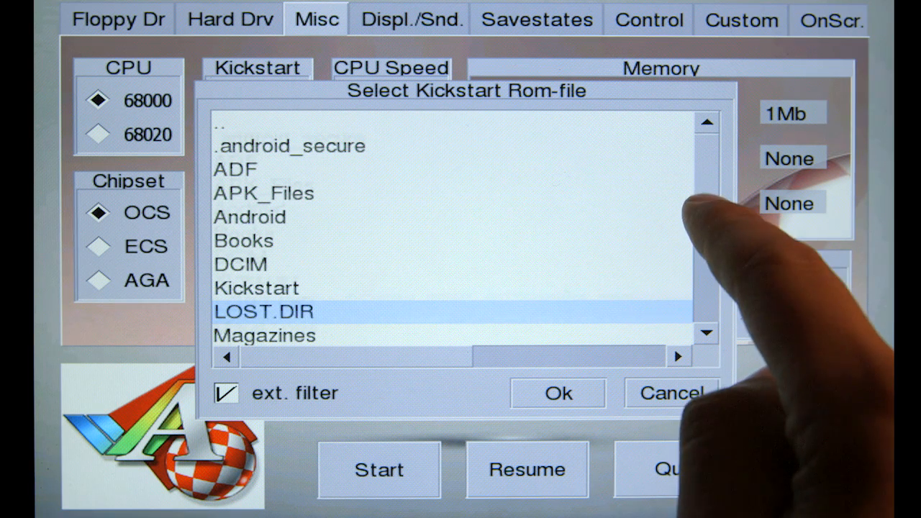
{"action": "scroll", "scroll_direction": "down", "scroll_amount": 3}
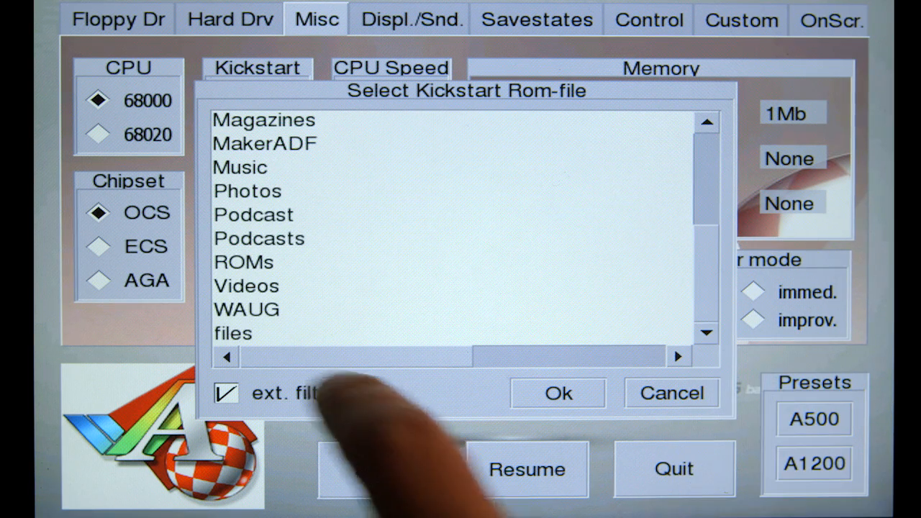